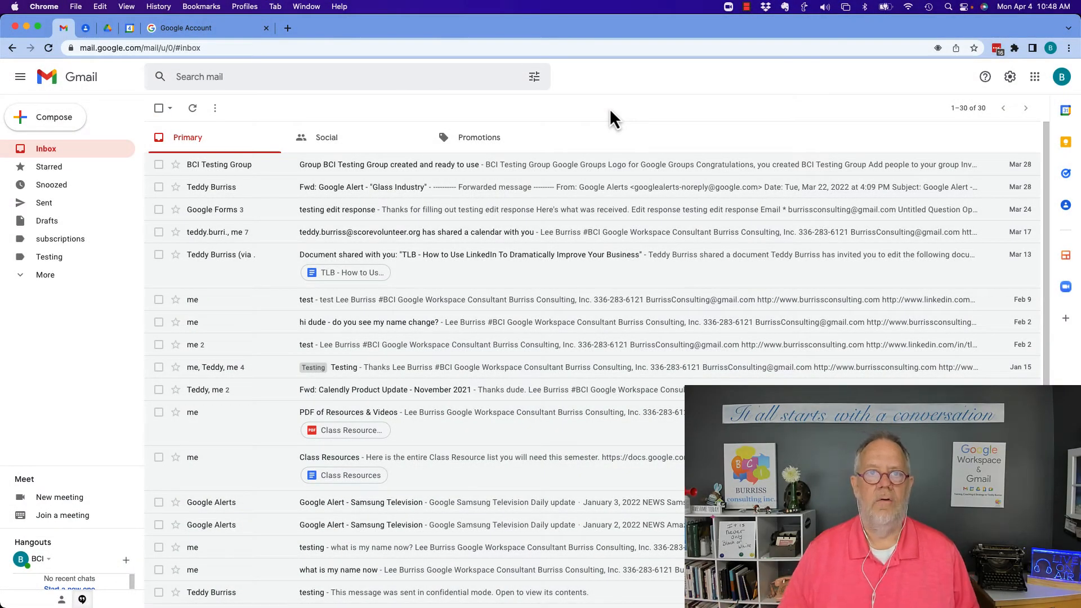
mouse_move(1001, 75)
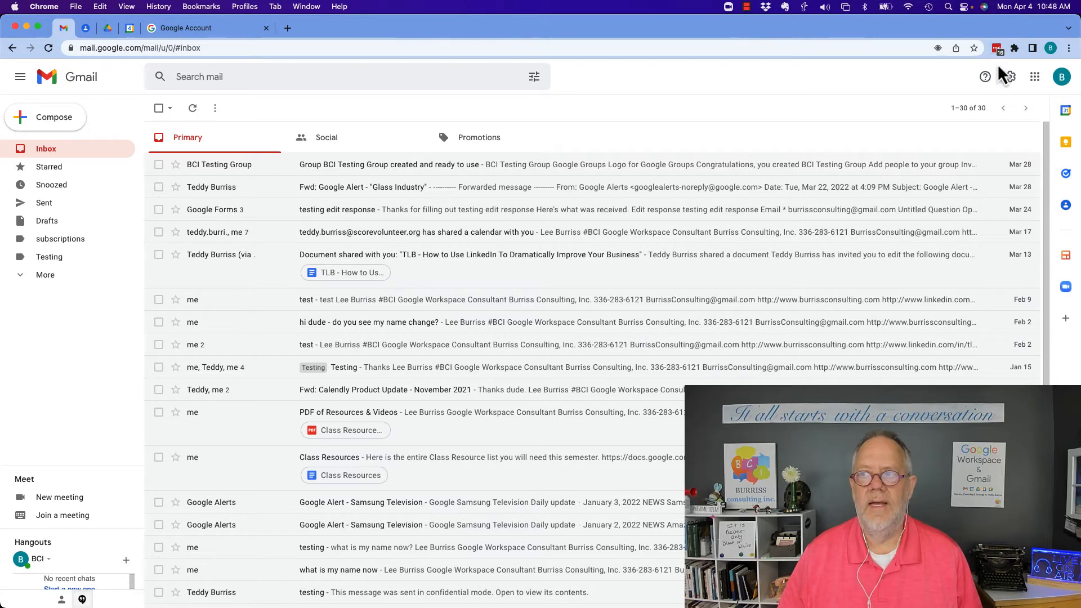
Reach the Forwarding and POP/IMAP settings via See all settings, showing POP and IMAP enabled
click(1009, 77)
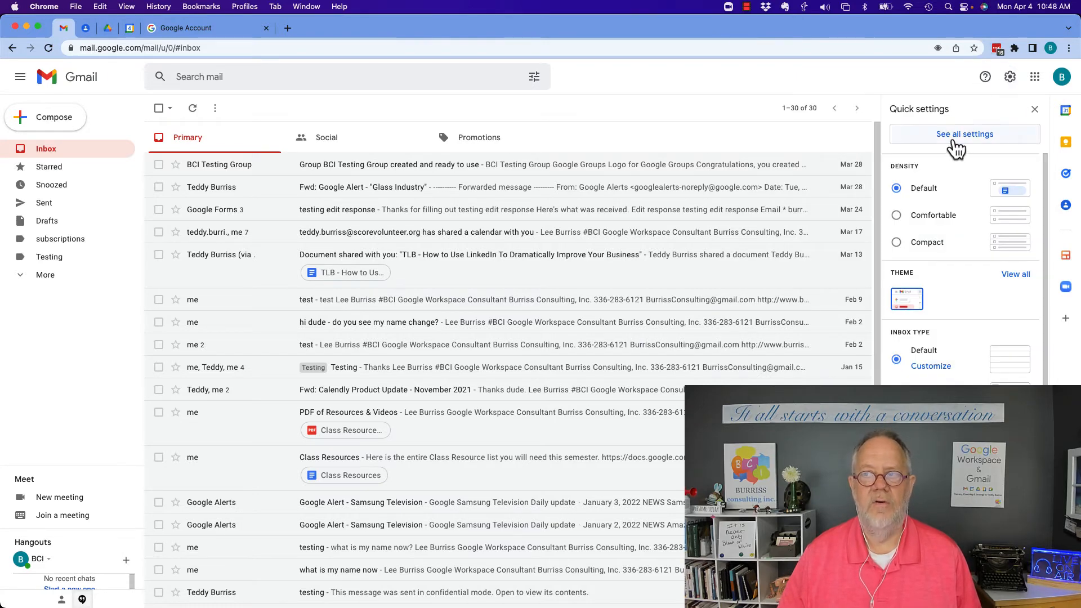
click(964, 134)
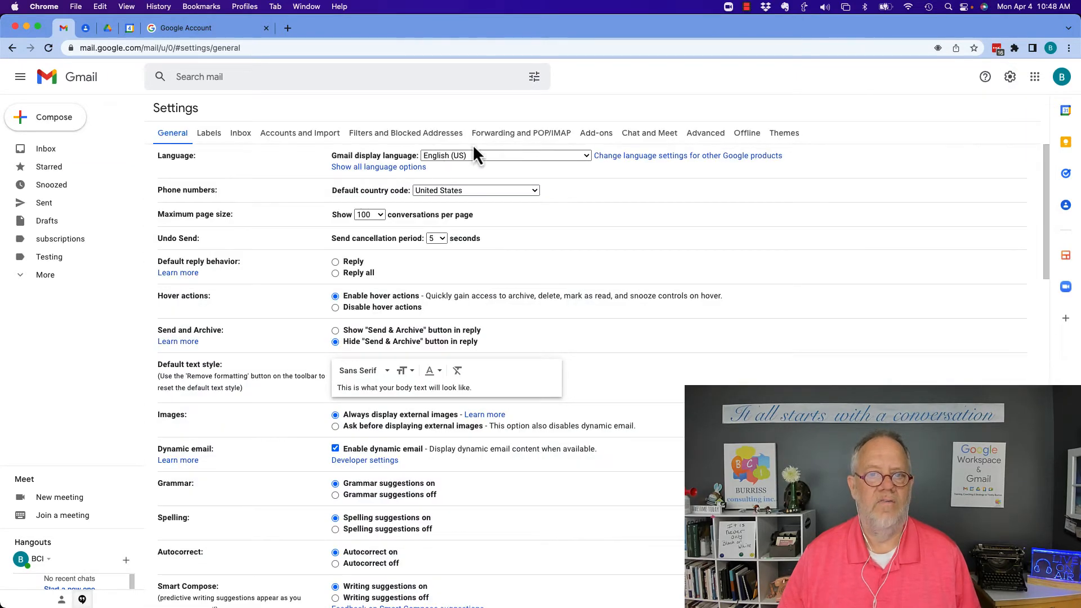
mouse_move(520, 133)
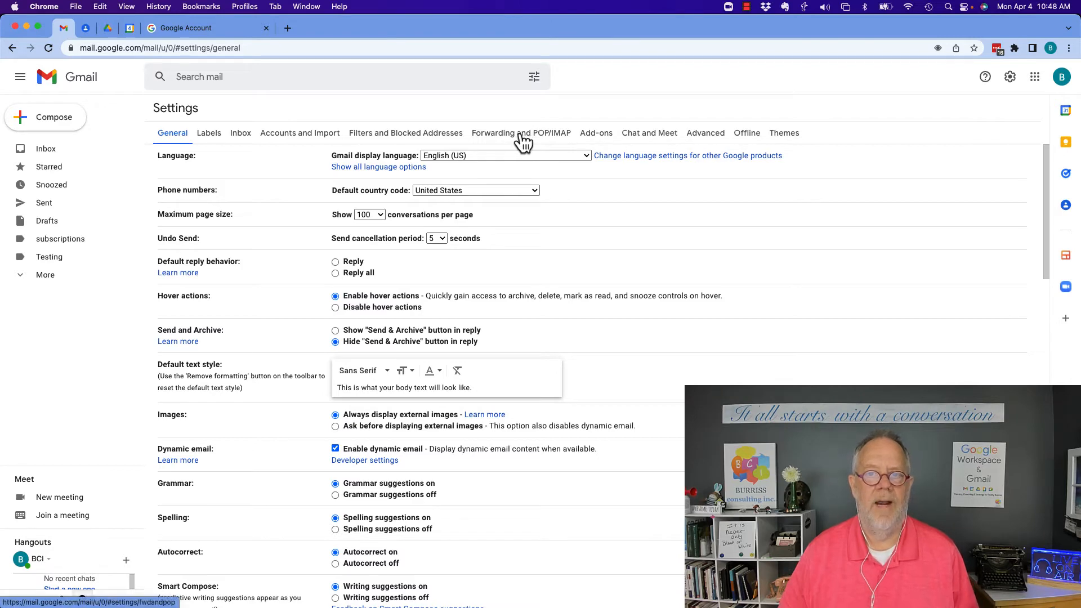
click(521, 132)
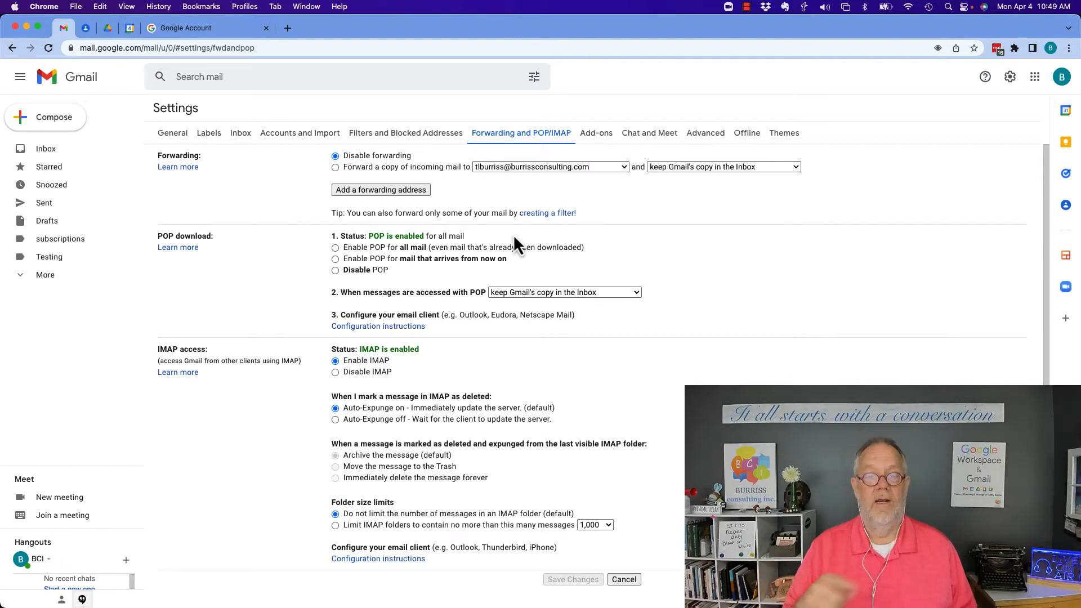
mouse_move(377, 263)
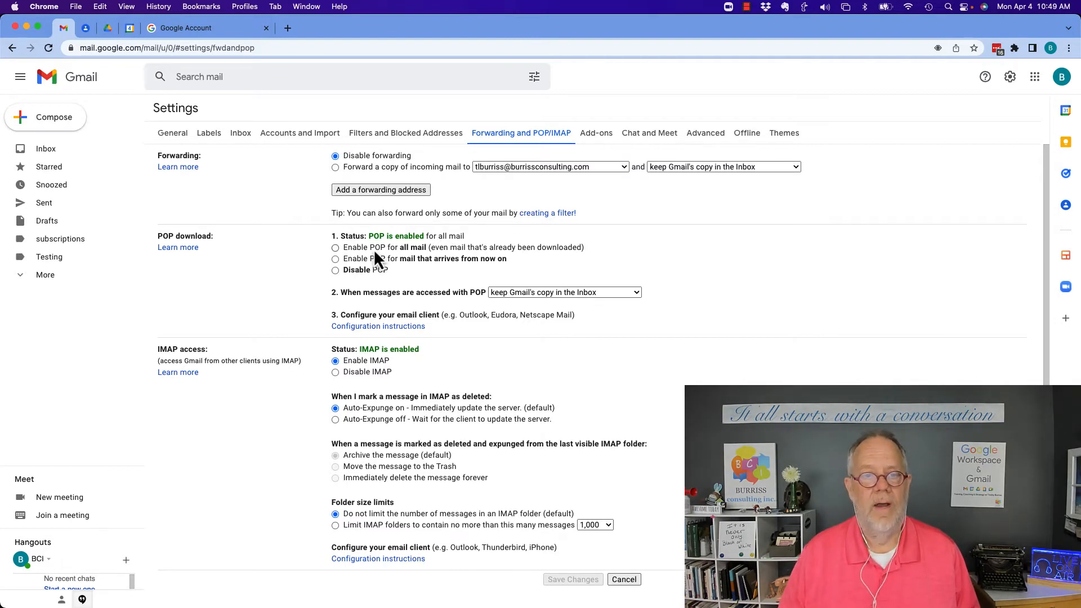
mouse_move(524, 251)
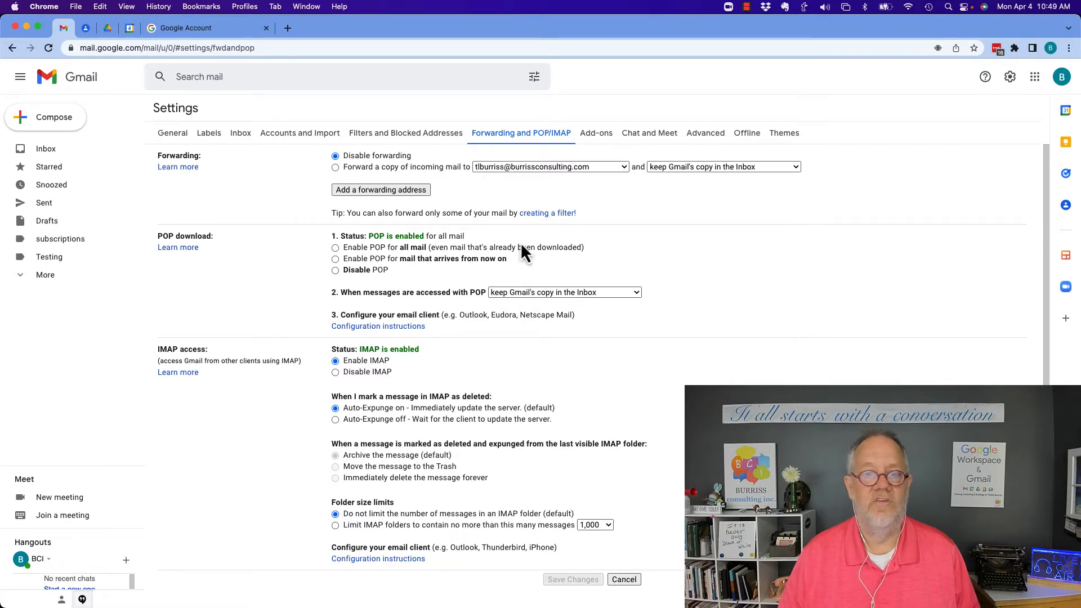
mouse_move(400, 292)
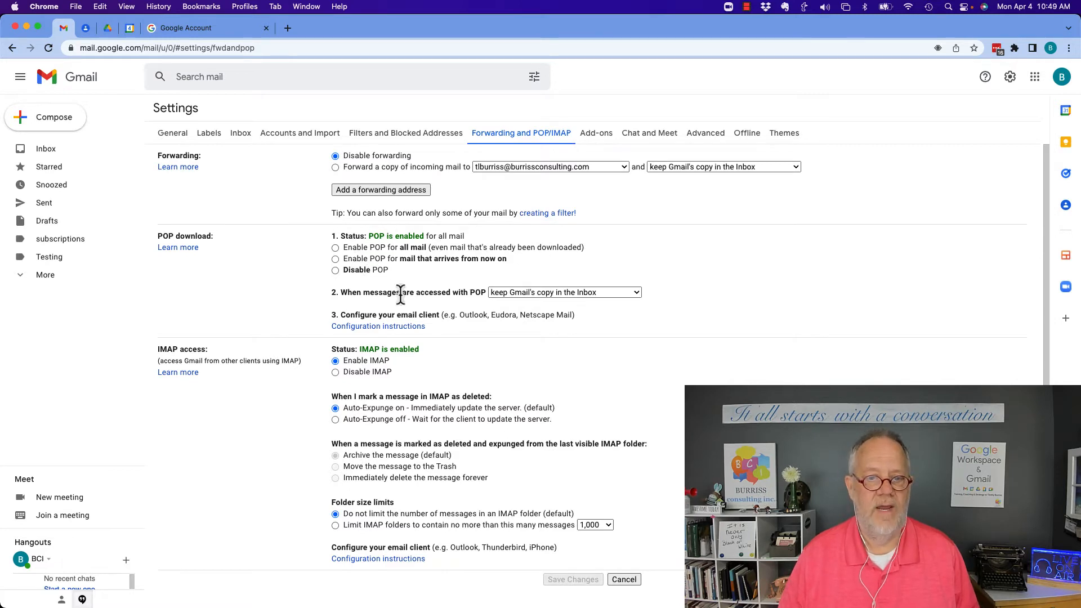
mouse_move(479, 250)
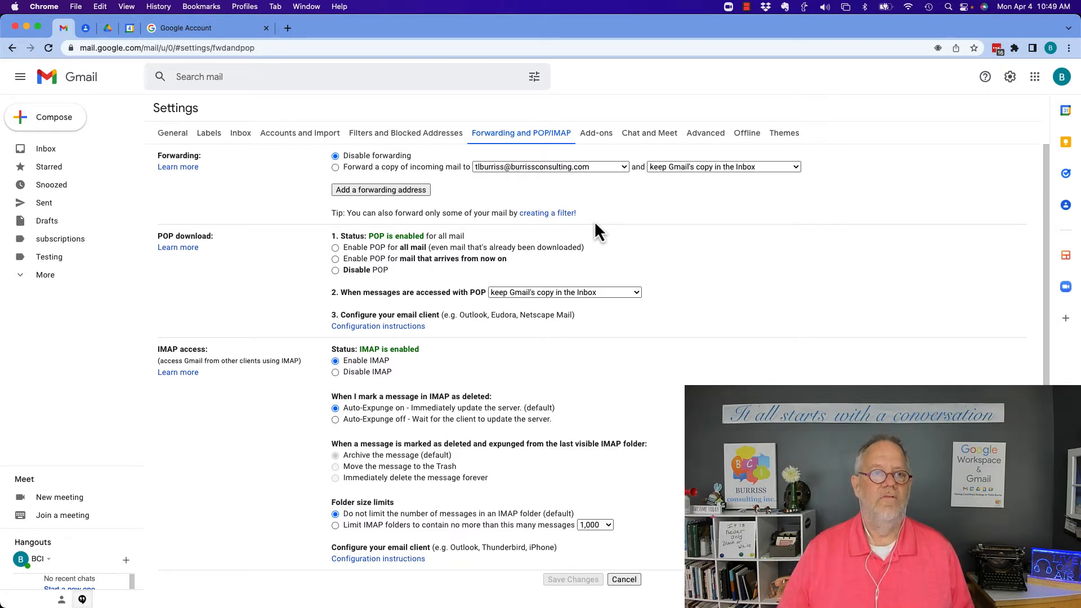
Switch to the second account's window showing POP enabled for mail since 9/11/06
click(306, 6)
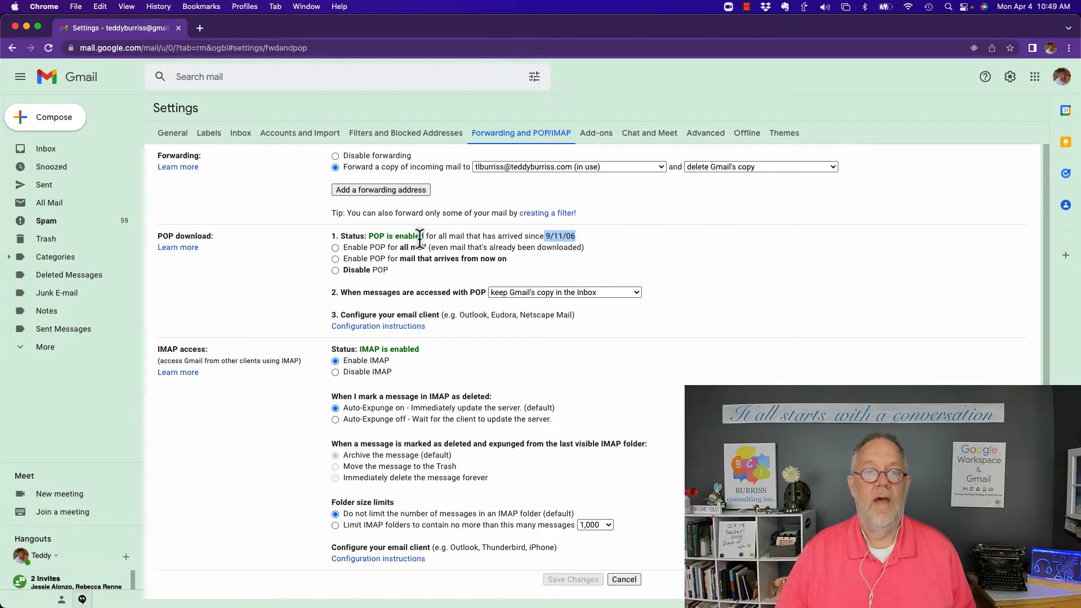
mouse_move(364, 344)
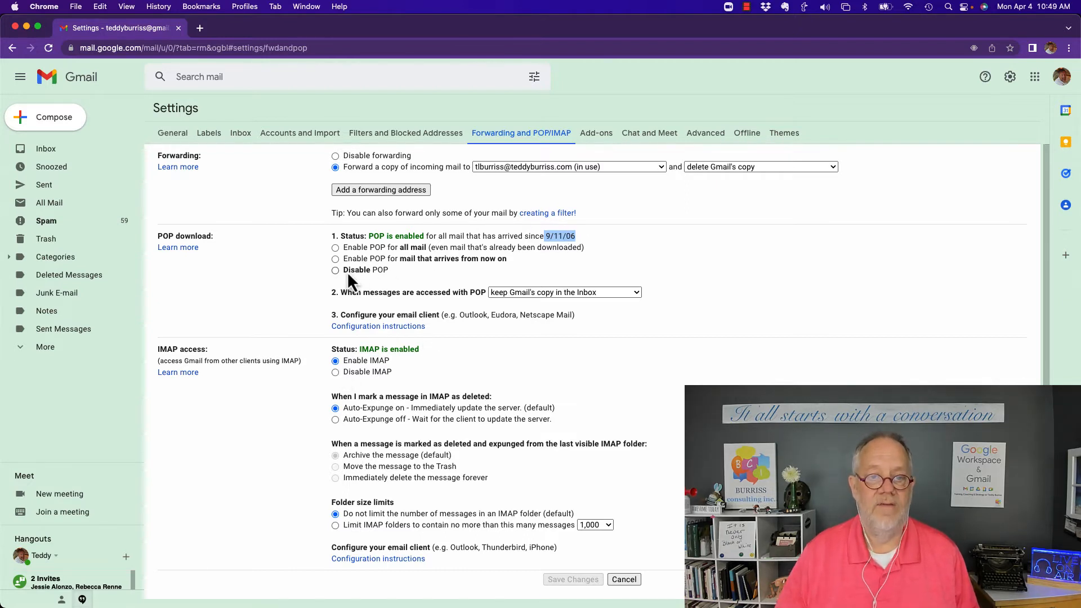
Disable POP download for the second account and save the change
click(335, 269)
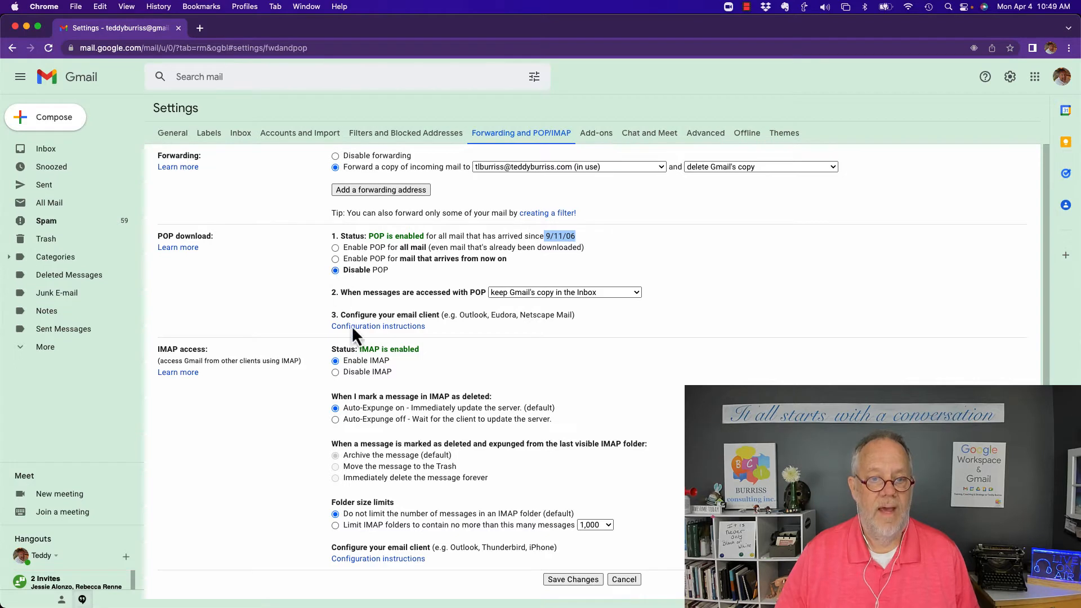
click(335, 372)
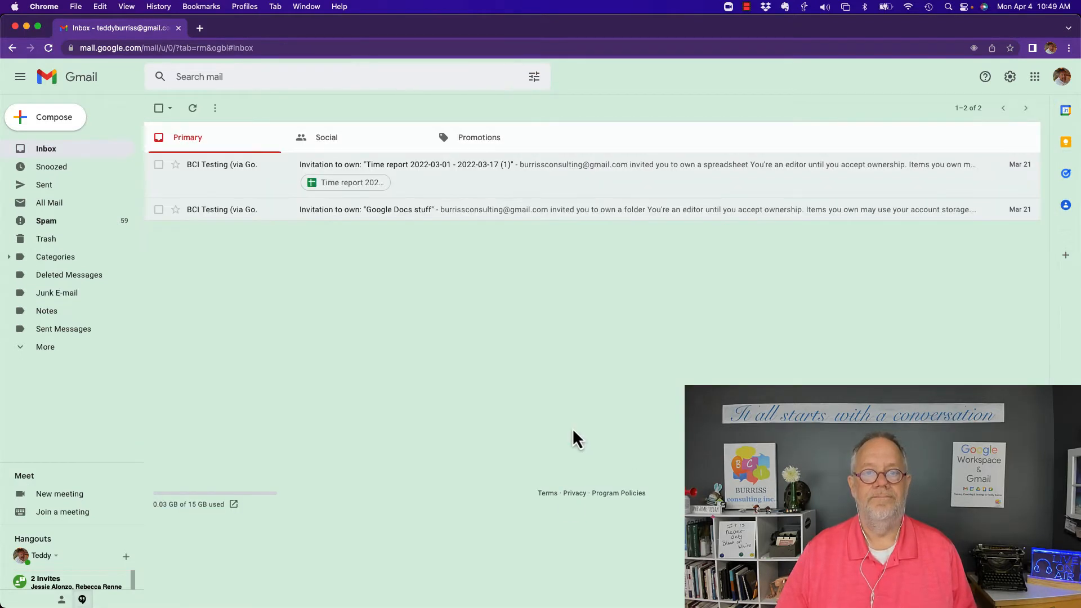
click(1010, 77)
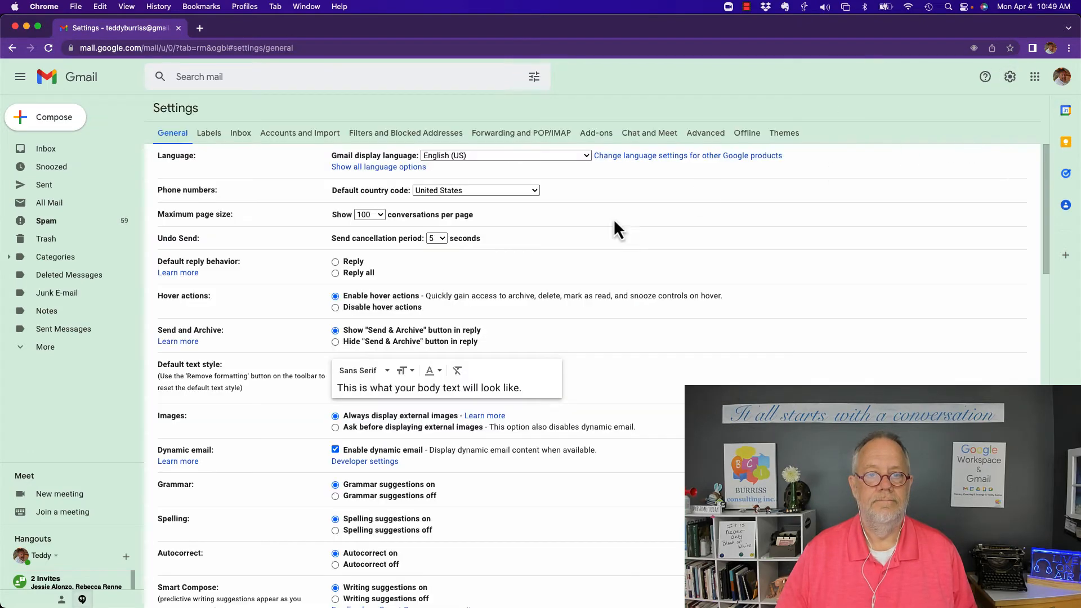
Back in Forwarding and POP/IMAP, choose Enable POP for all mail and return to settings
click(521, 133)
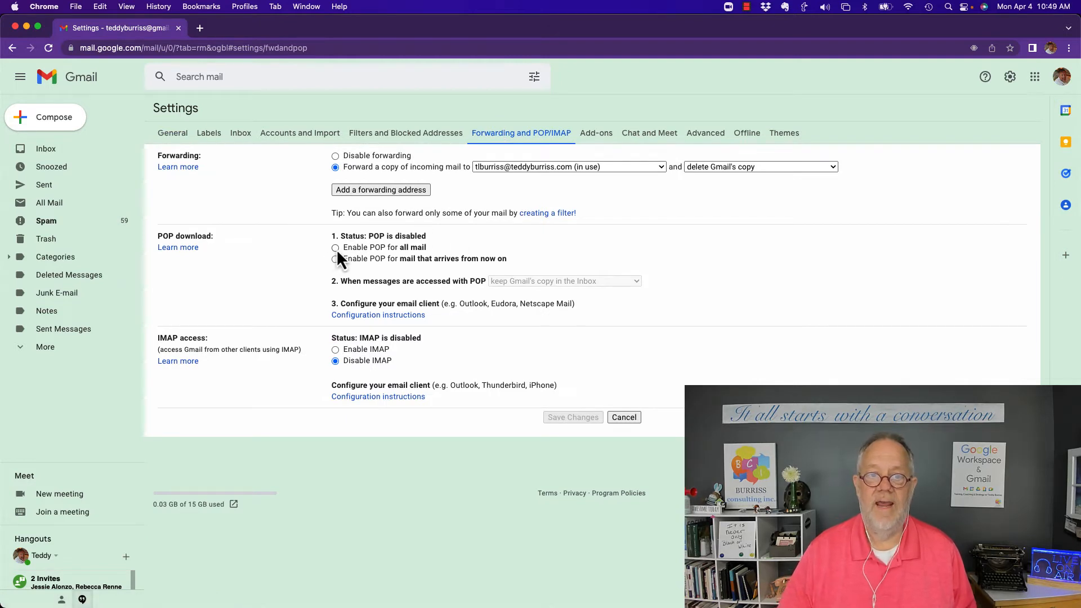
click(335, 248)
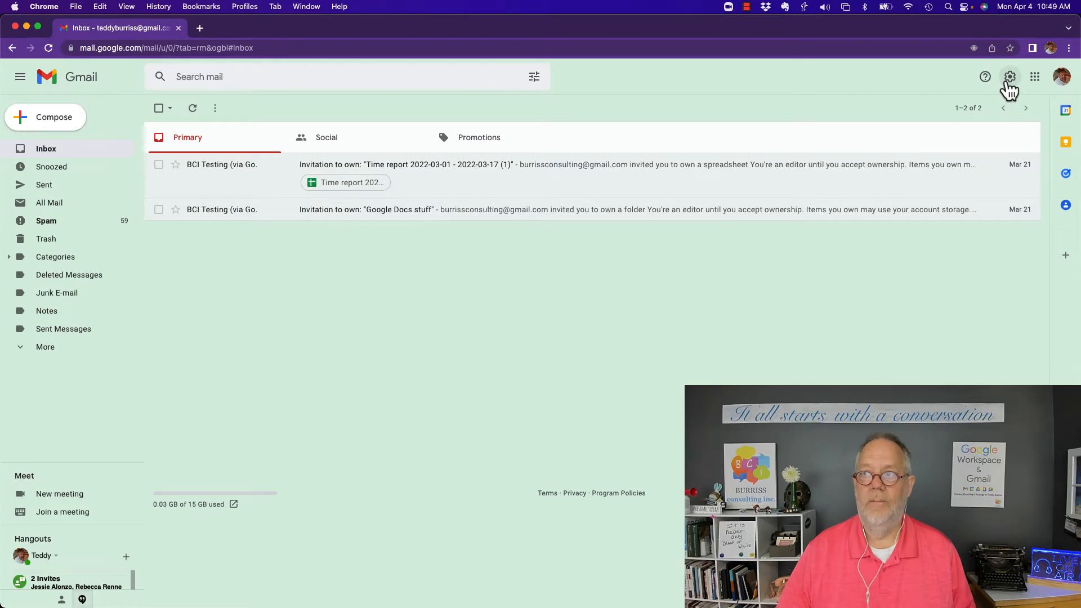
click(1010, 76)
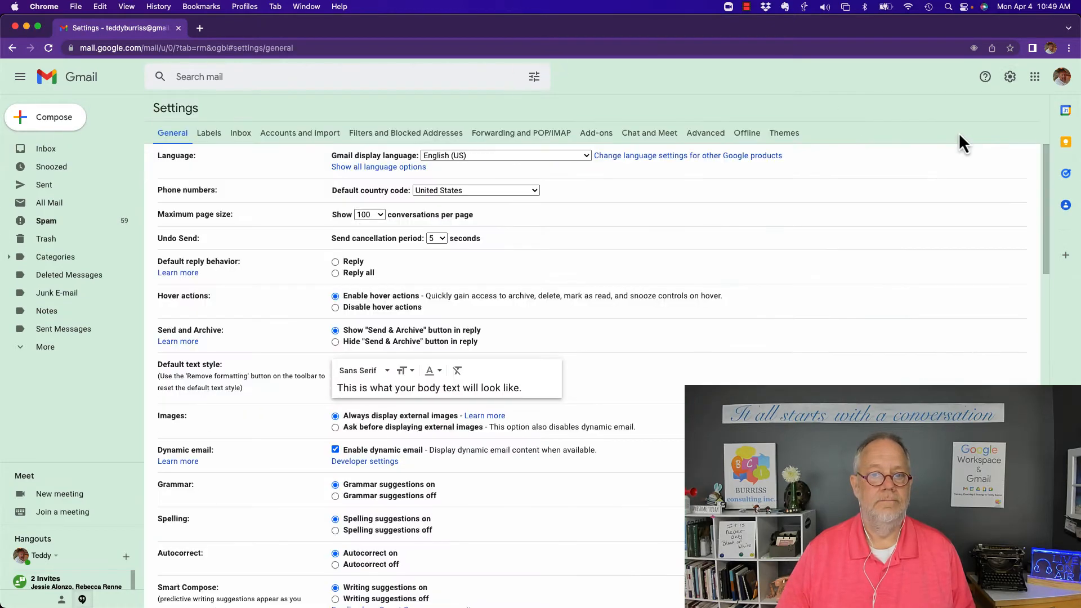
mouse_move(521, 141)
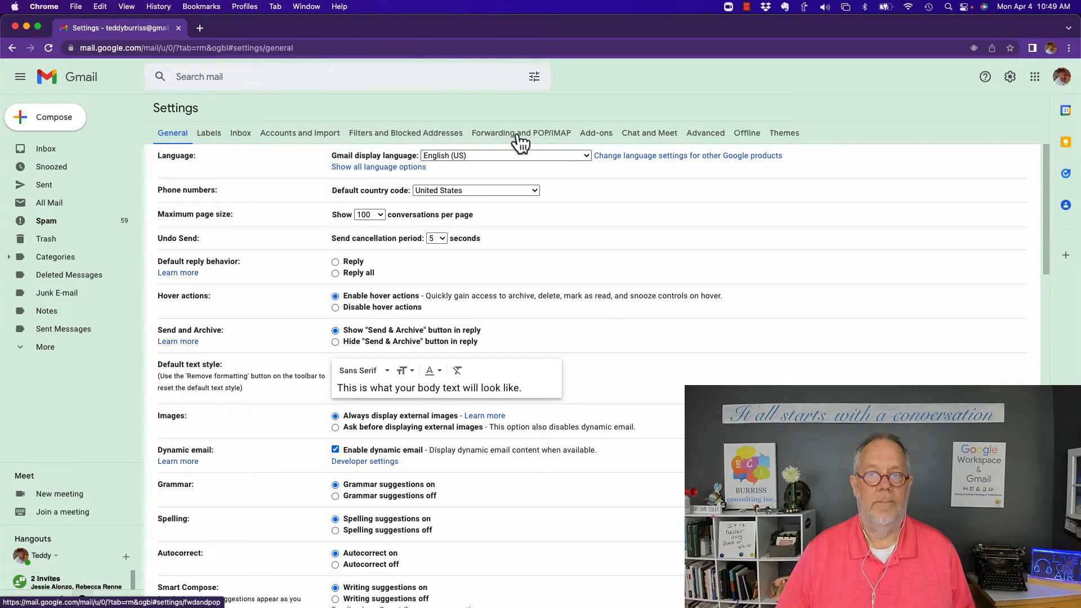
Enable IMAP access, save it, and return to see the status read IMAP is enabled
click(520, 133)
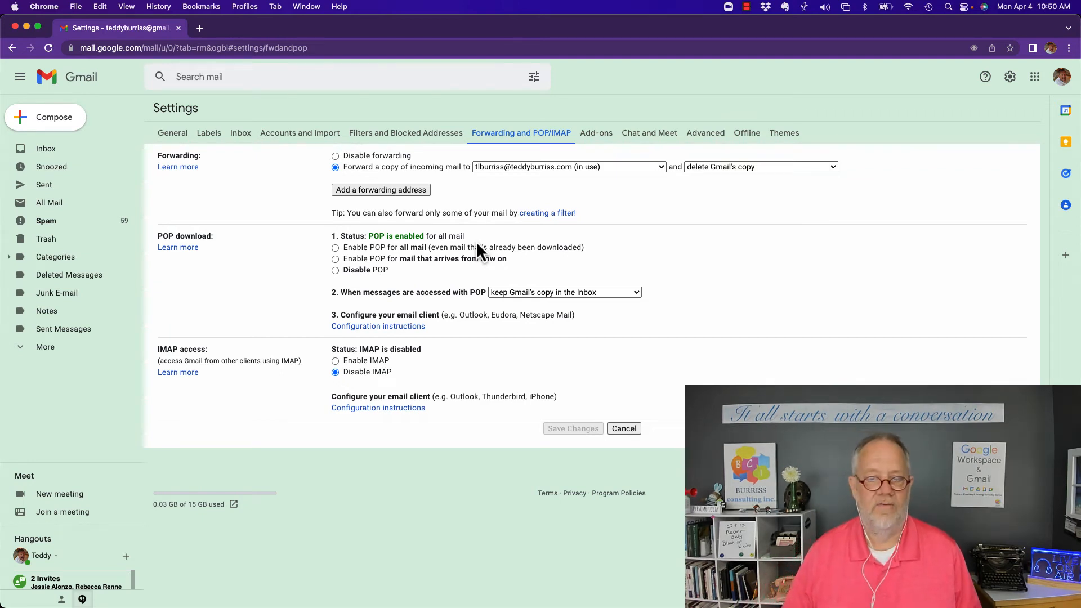
mouse_move(338, 273)
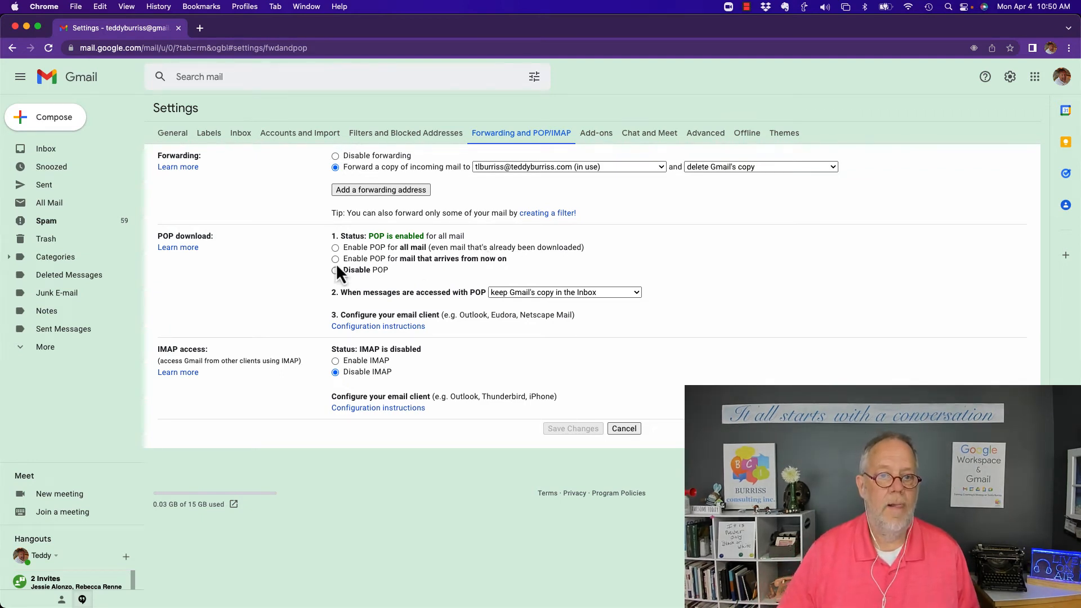
click(336, 361)
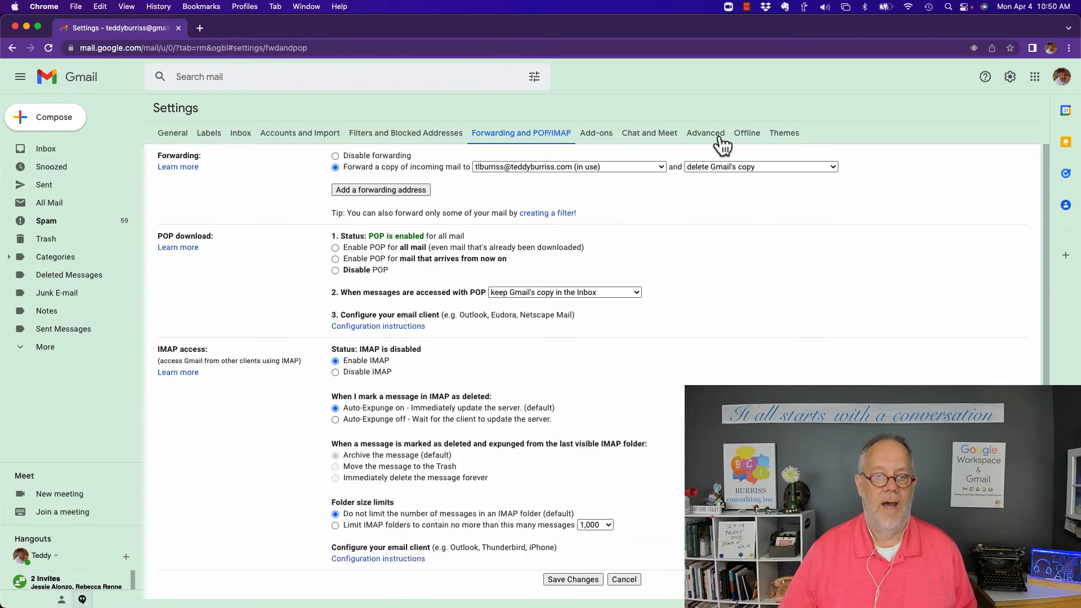
click(572, 579)
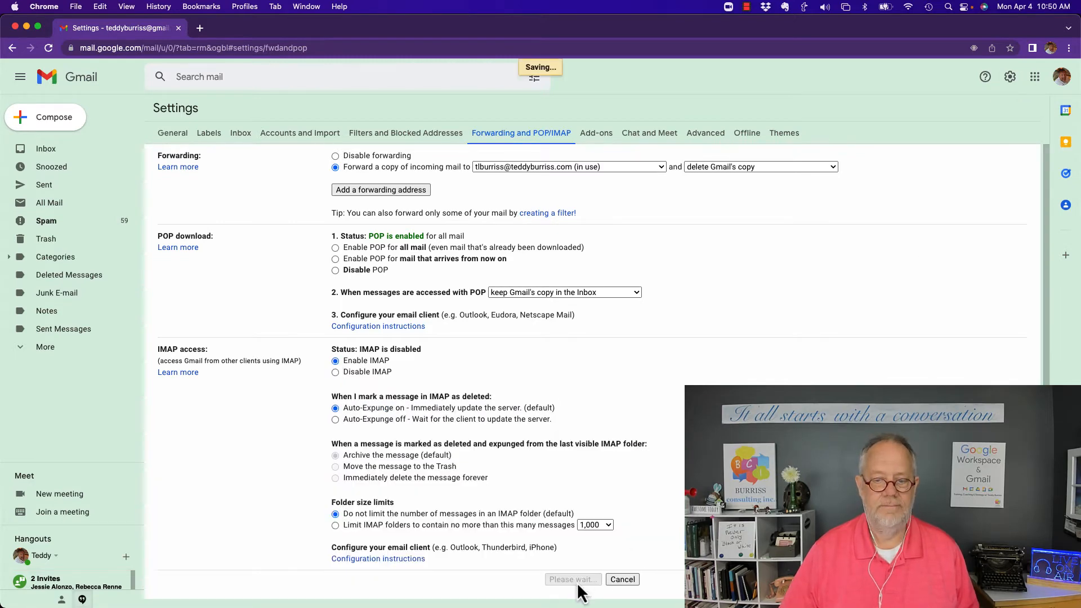
click(1009, 77)
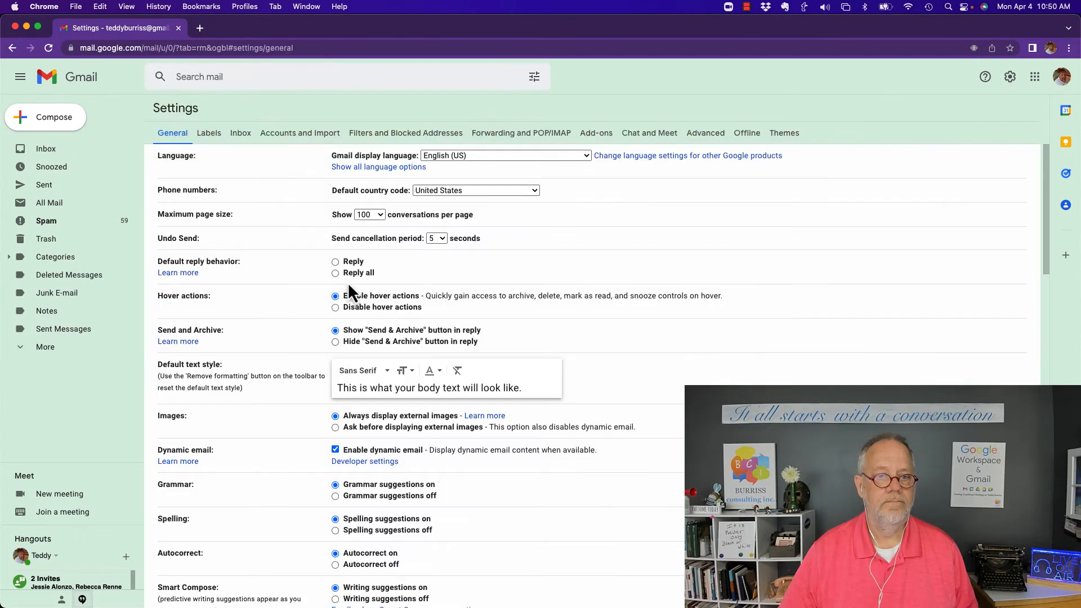
click(521, 133)
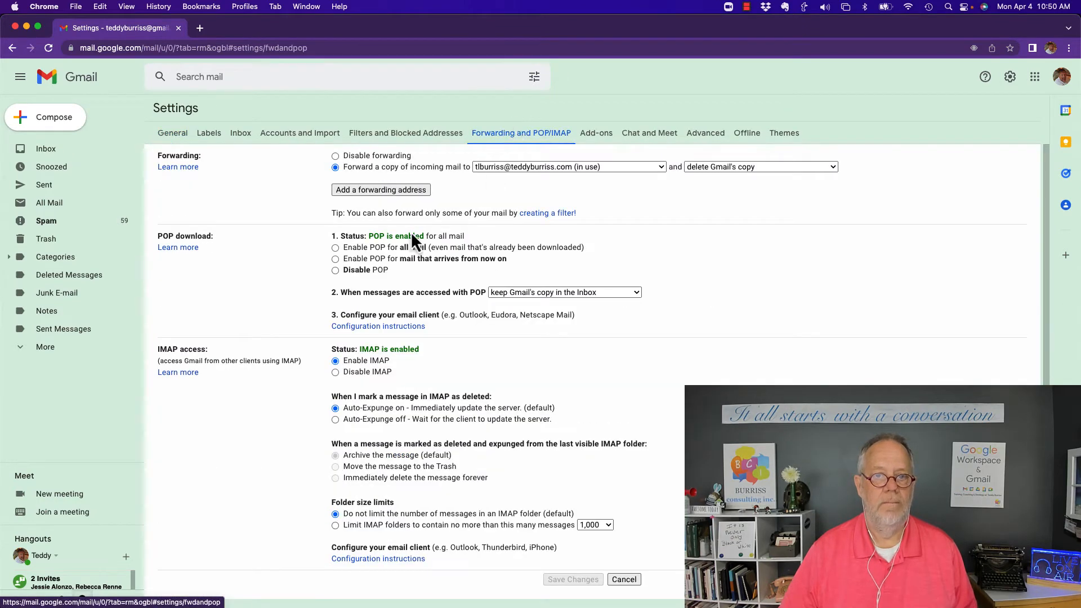
mouse_move(507, 256)
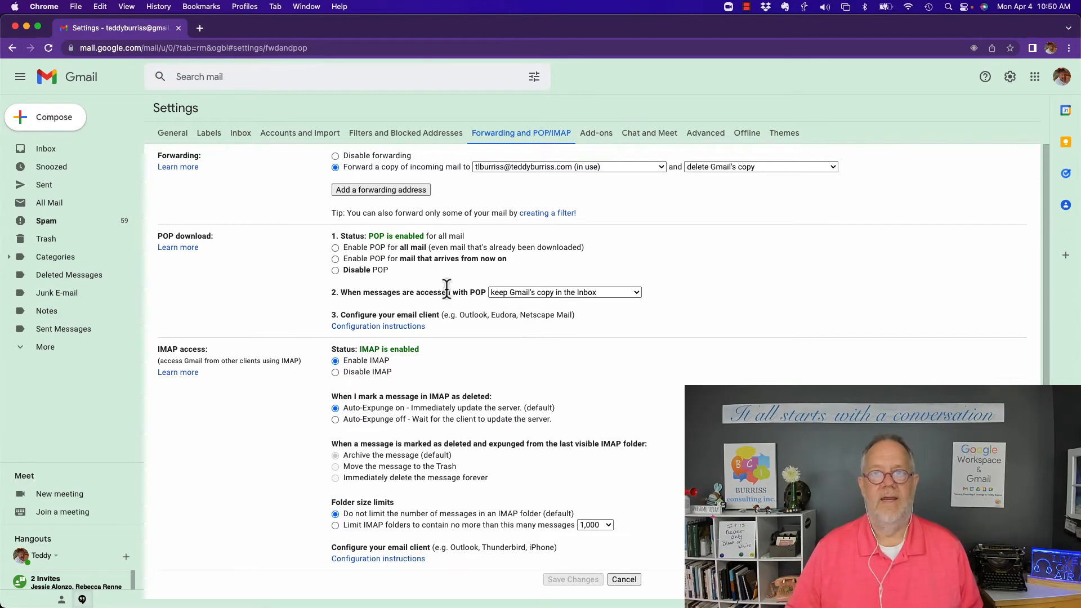
mouse_move(309, 17)
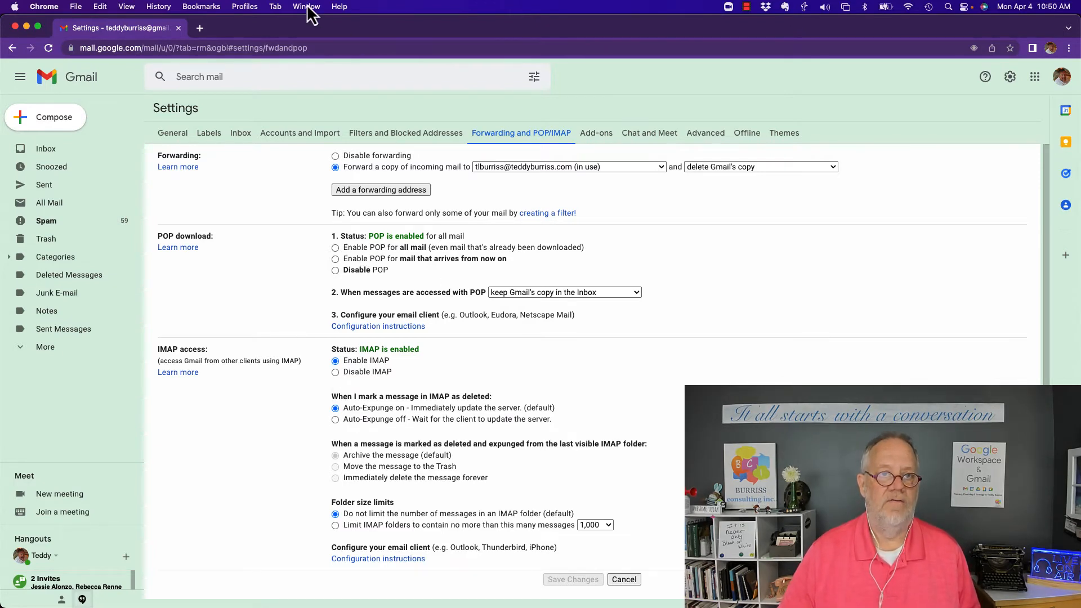
Switch to the Burriss Consulting, Inc. Mail settings window showing POP enabled since 7/5/12
click(306, 6)
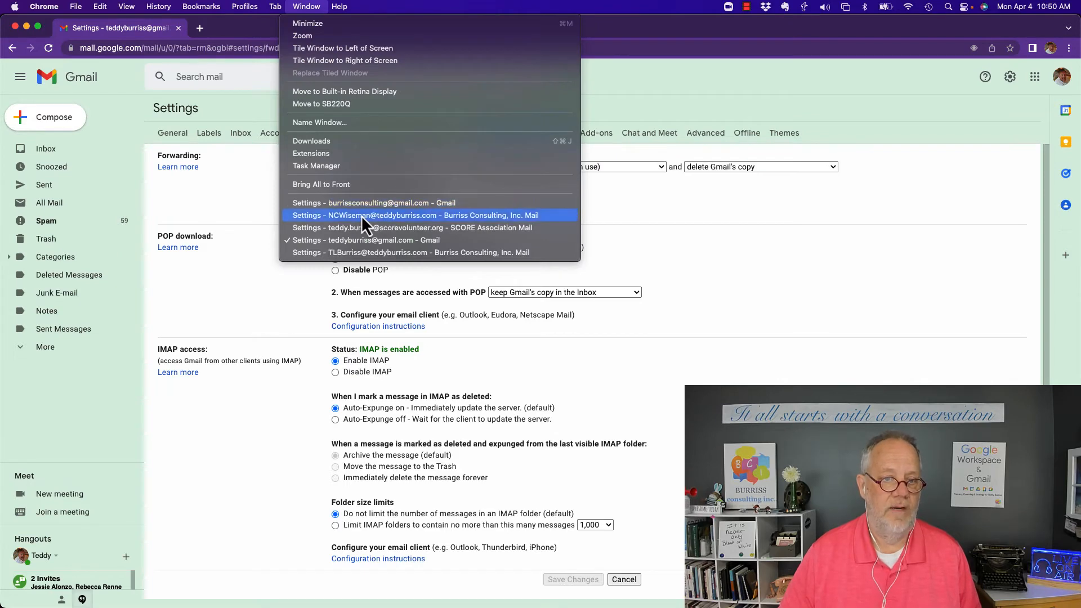
click(416, 215)
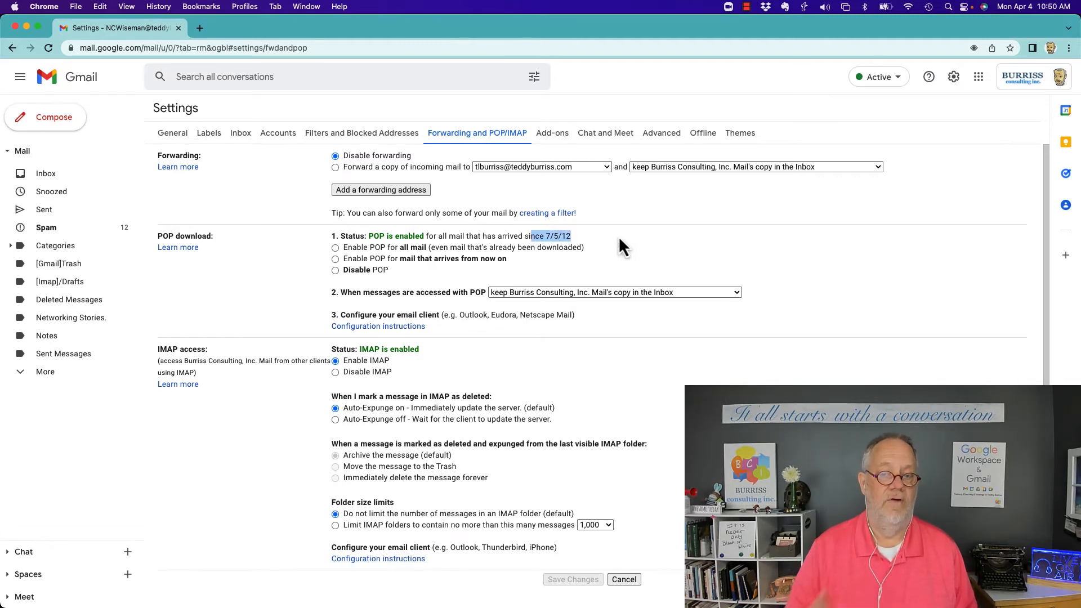
mouse_move(575, 253)
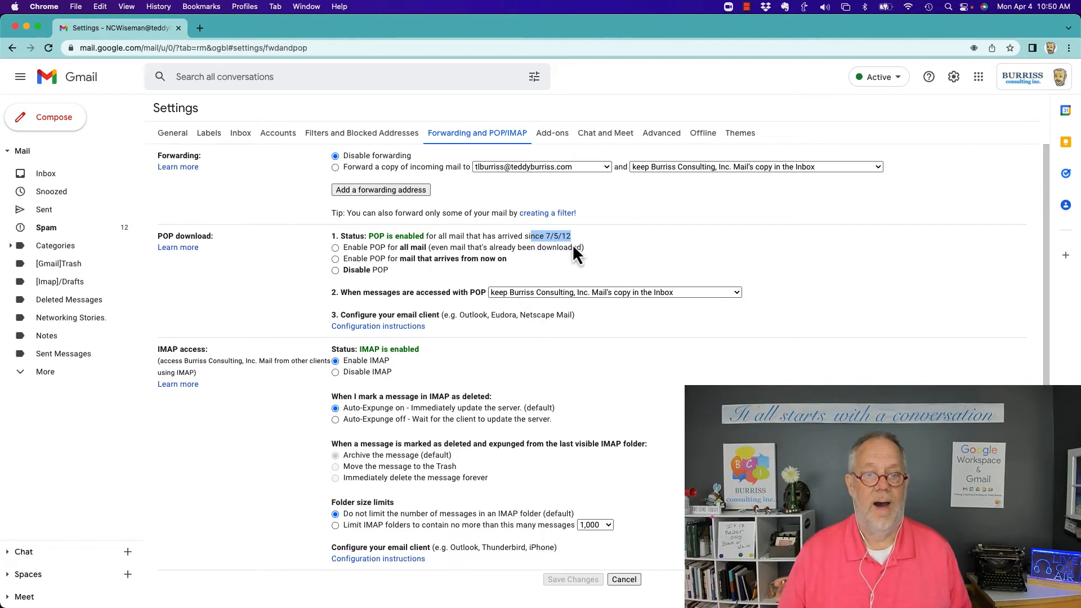
mouse_move(517, 210)
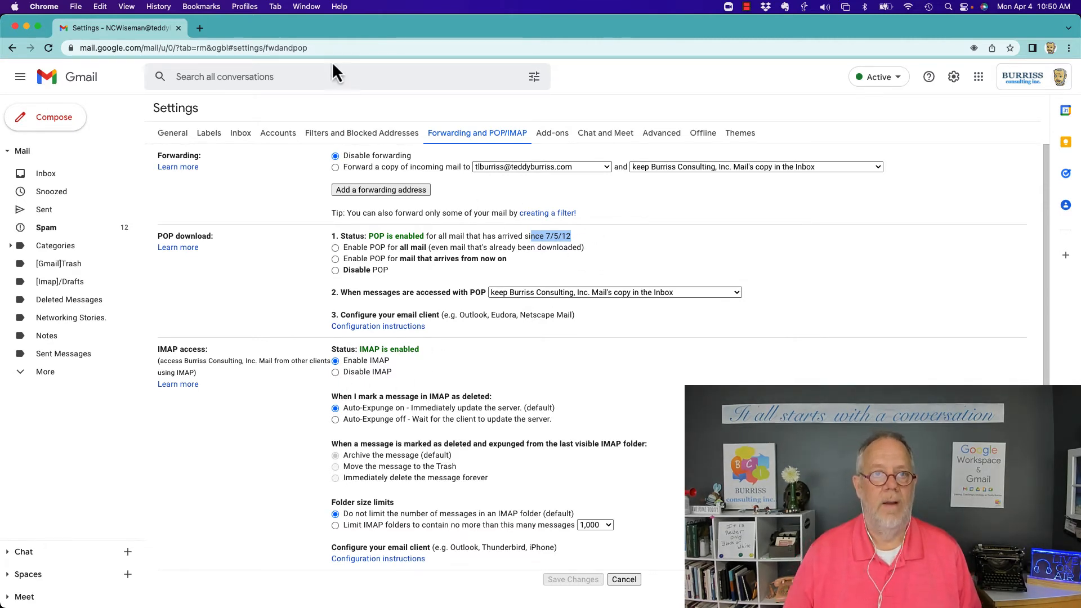
click(307, 7)
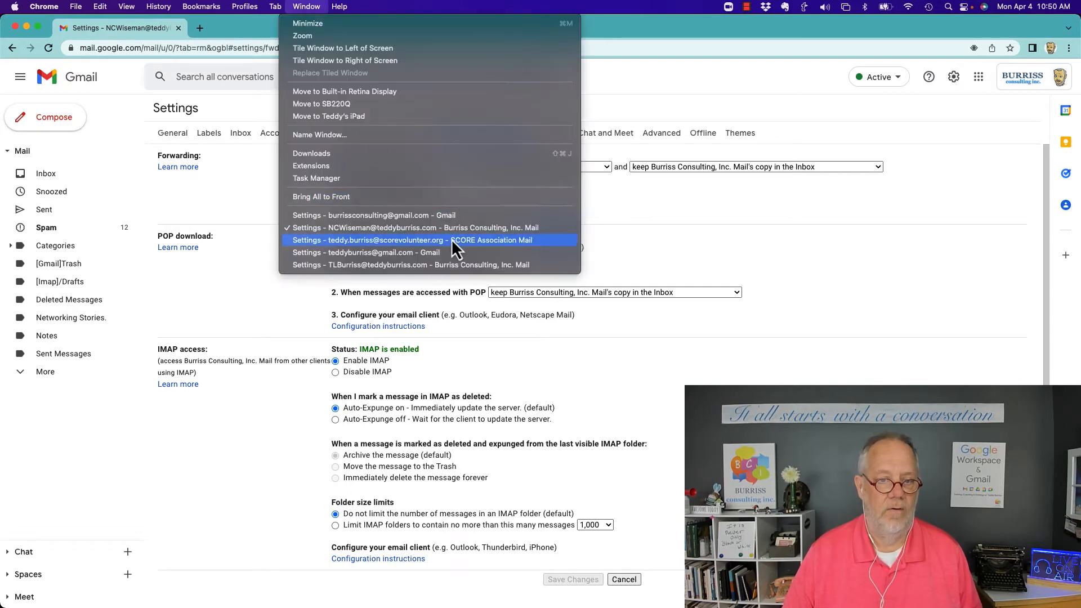
Switch to a further account's settings window and highlight its POP start date 8/2/11
click(411, 240)
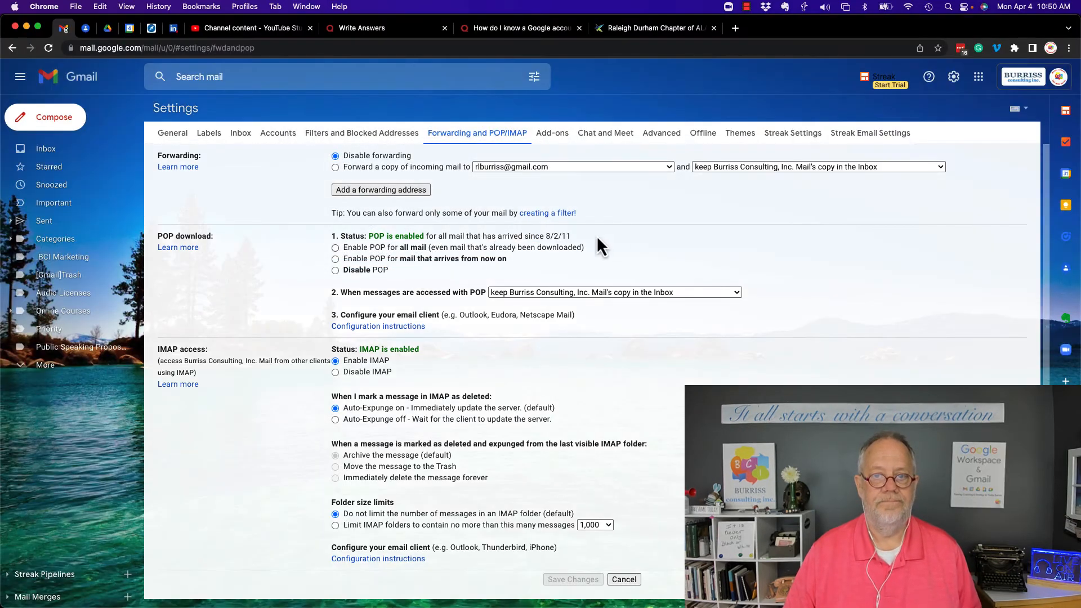
double_click(555, 236)
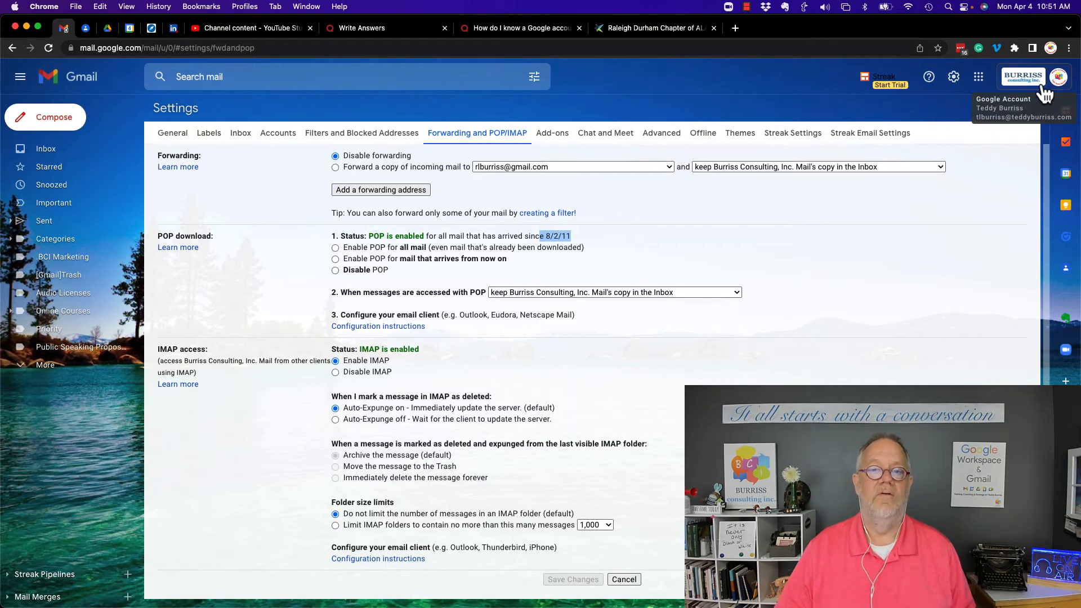
mouse_move(601, 250)
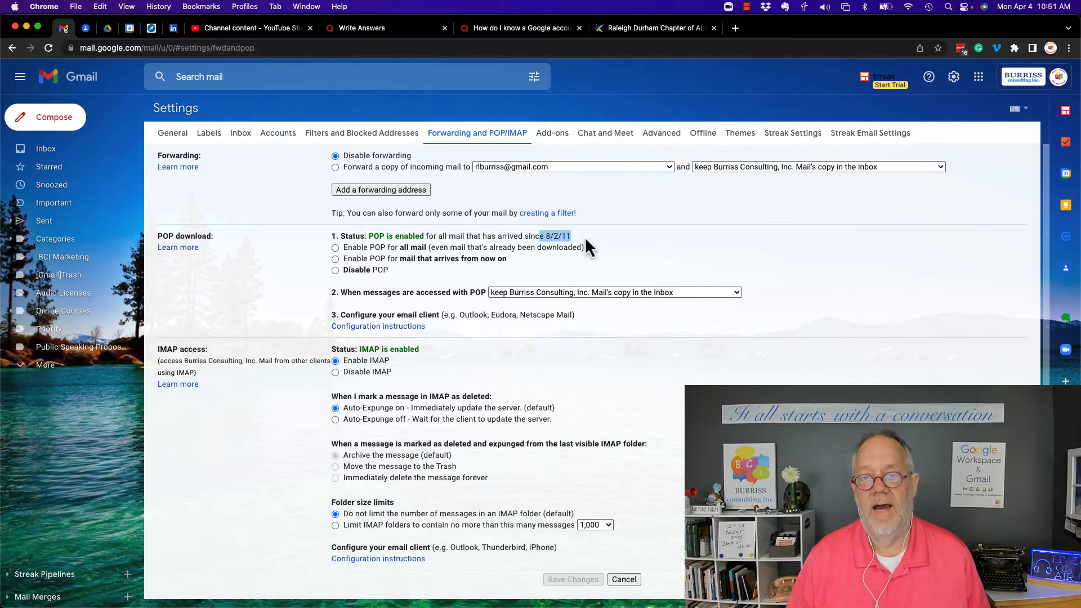
mouse_move(483, 171)
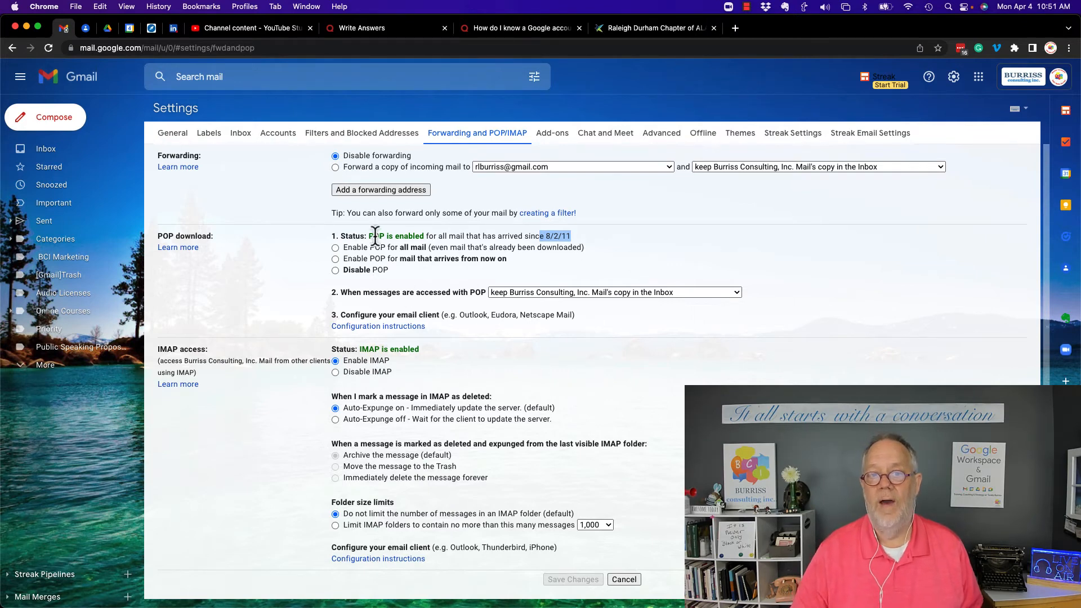
mouse_move(527, 362)
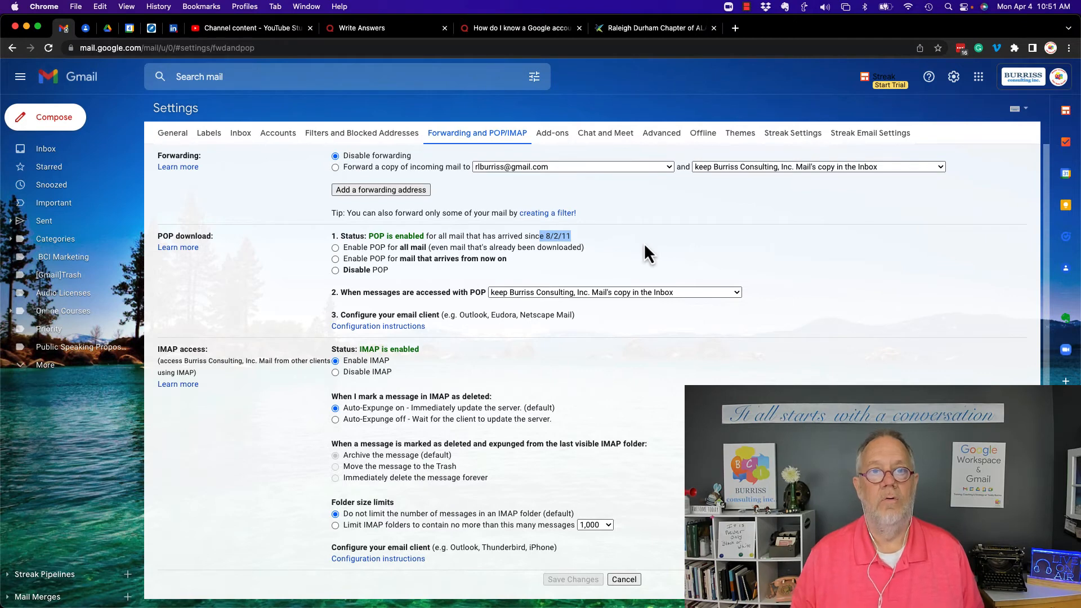
Bring up the BCI Testing Google Account home page and scroll through its privacy and security sections
click(307, 6)
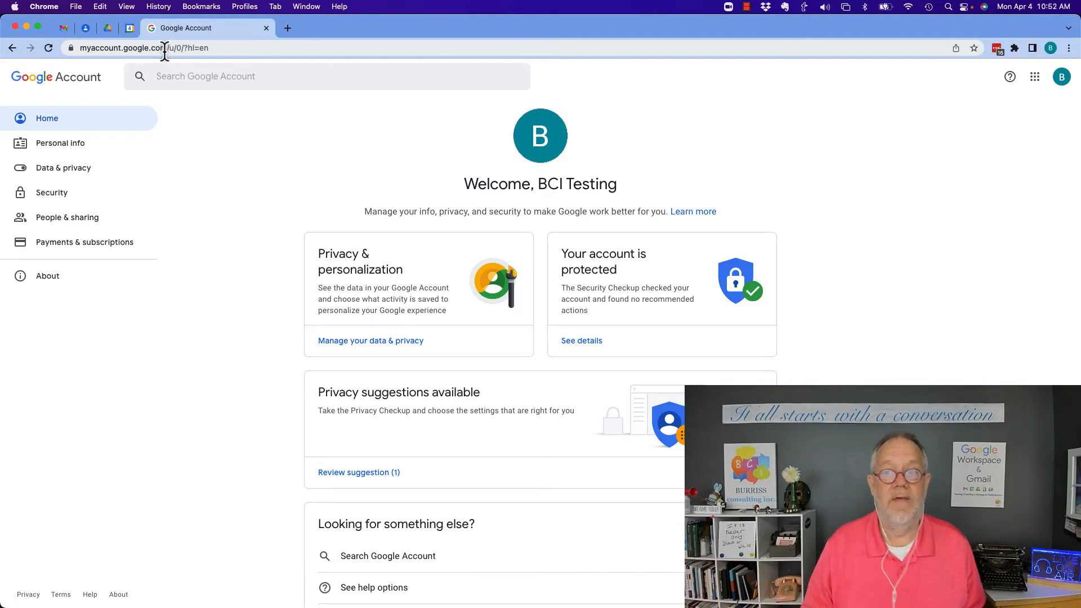
mouse_move(452, 301)
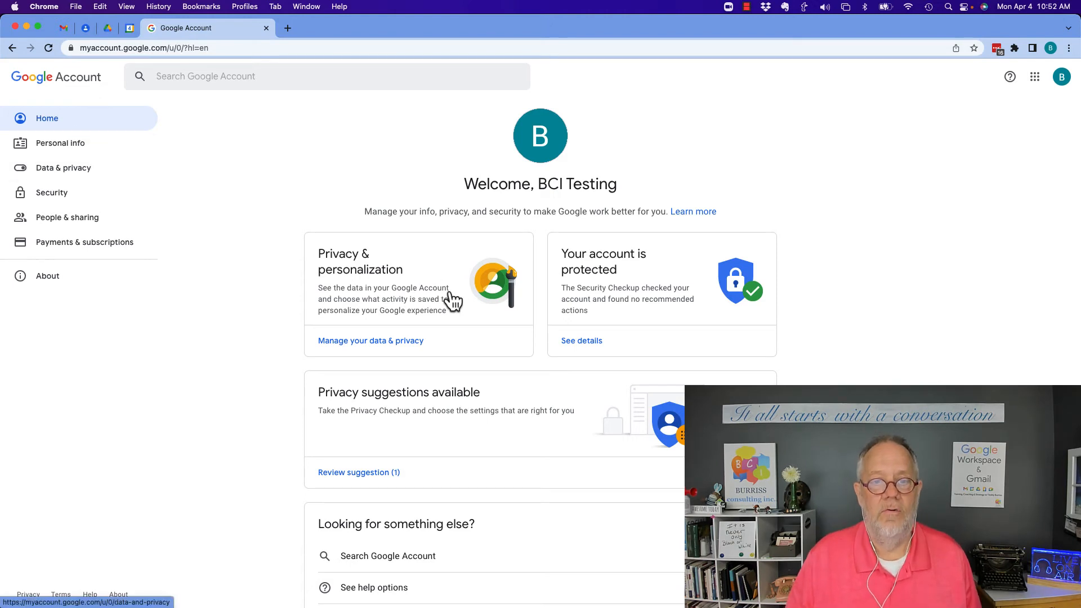
scroll(down, 3)
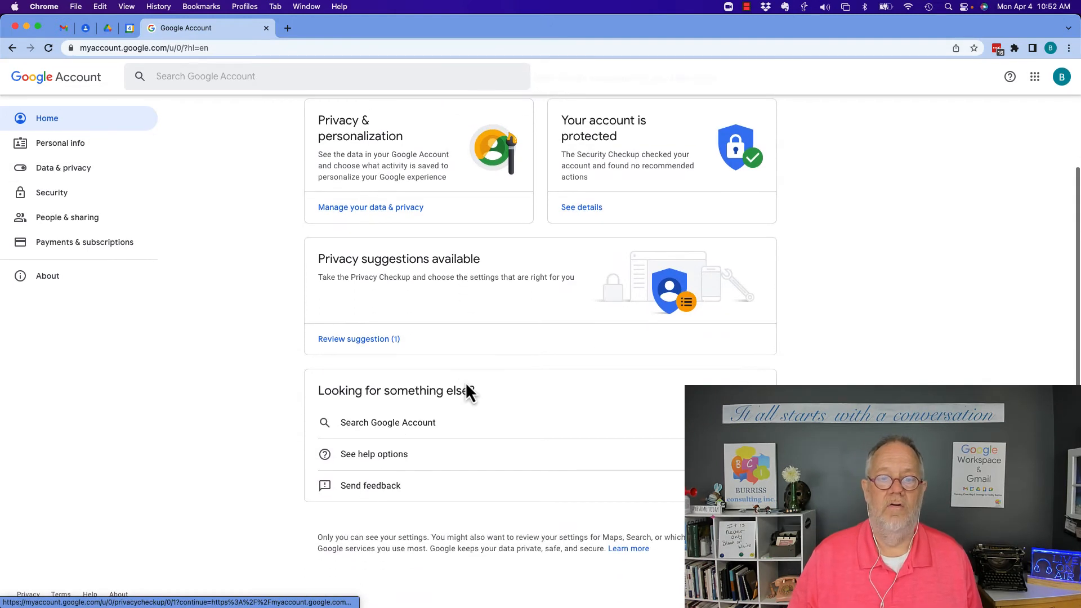